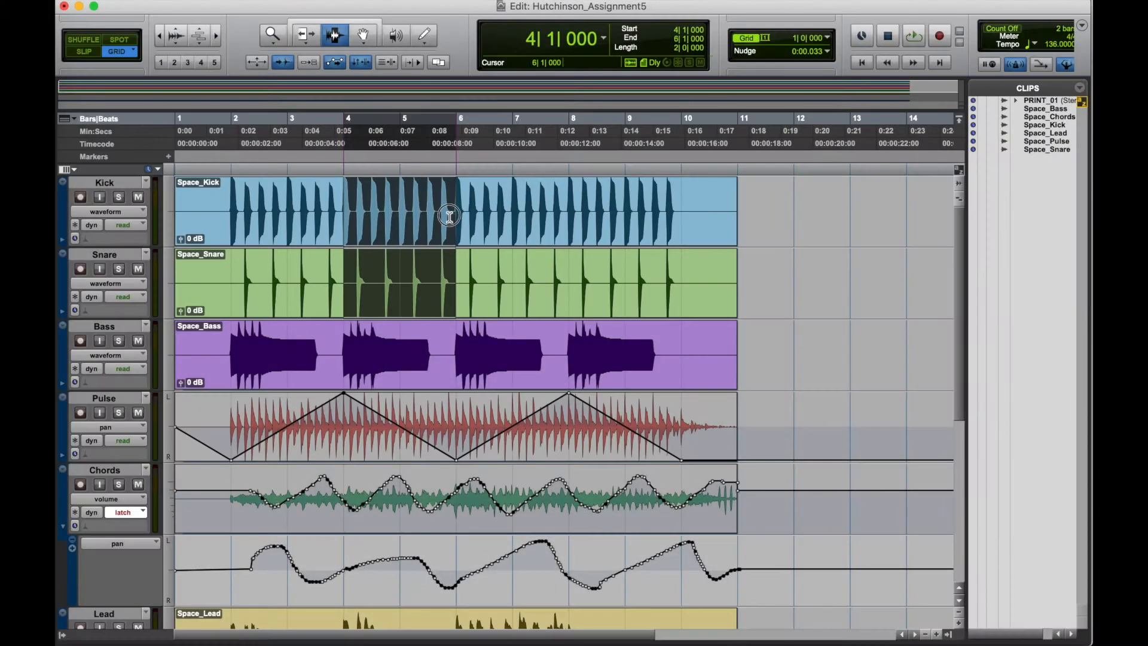
Select the Hutchinson_Assignment5b session, expand Audio Files, and show the Pd Canon package contents
click(502, 212)
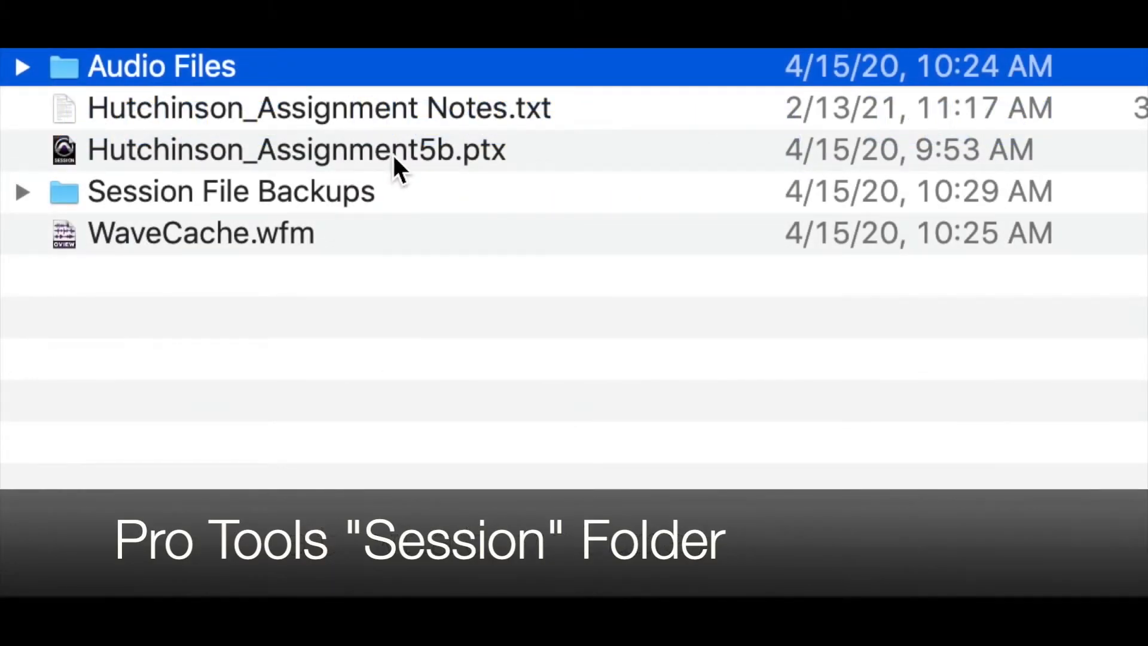
click(297, 149)
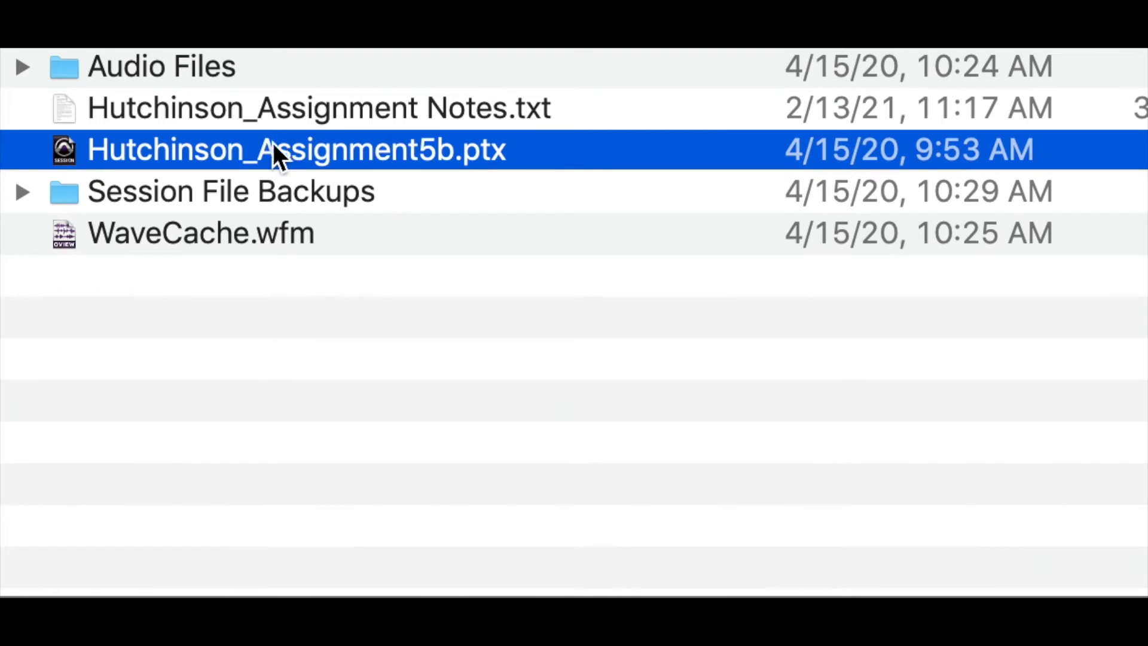
click(22, 66)
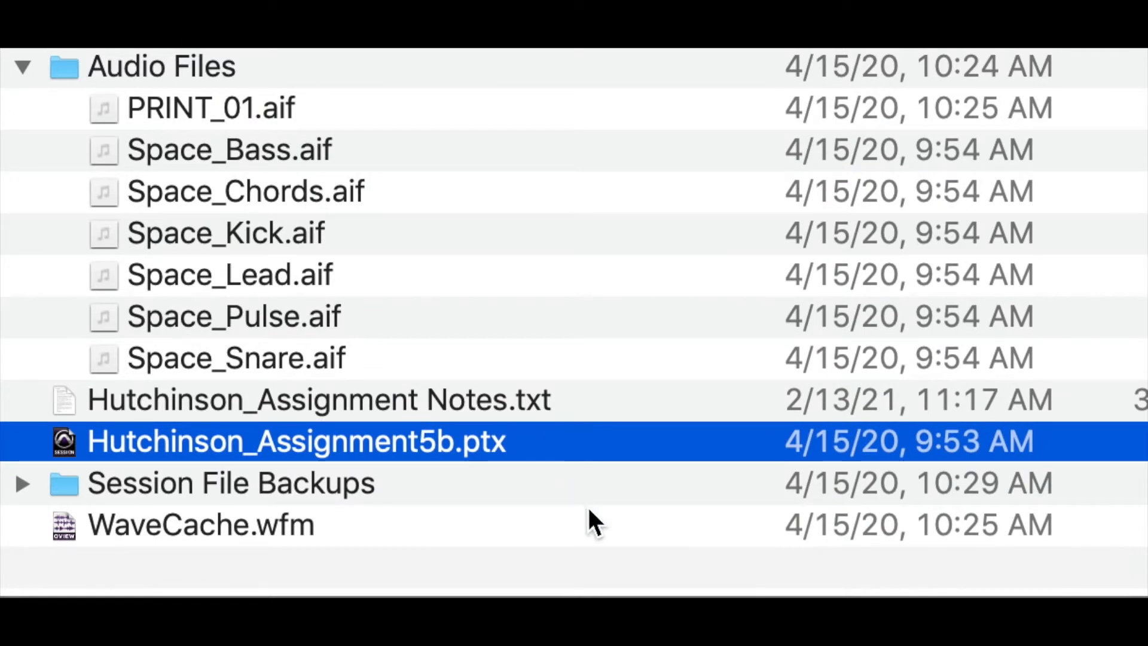
right_click(110, 213)
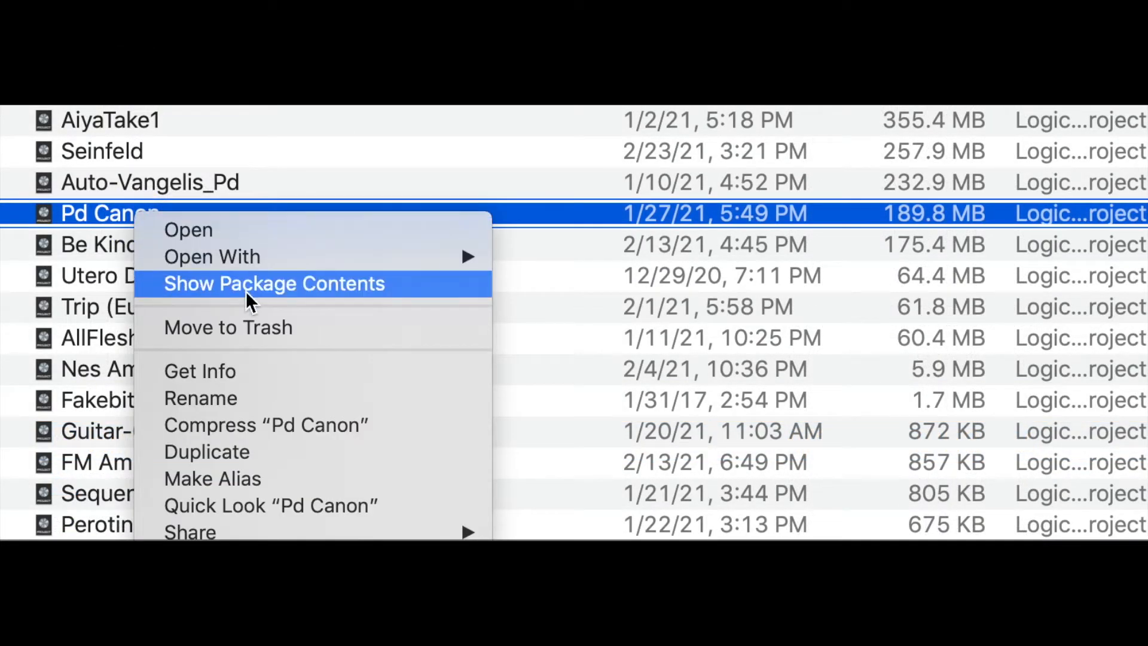
click(274, 284)
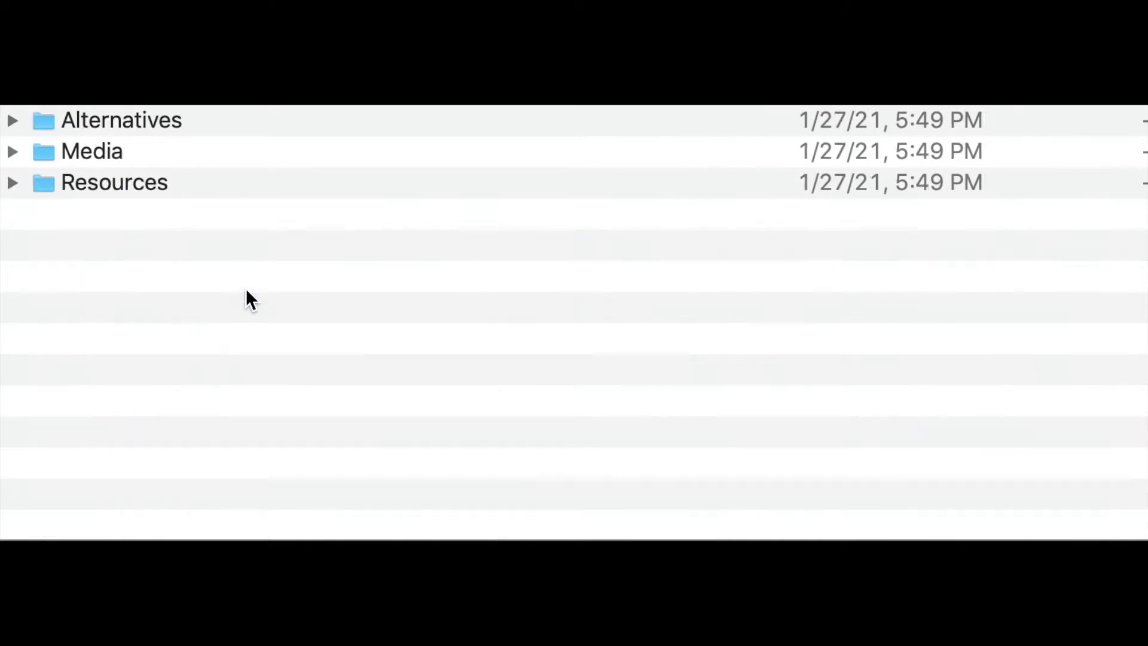
click(12, 150)
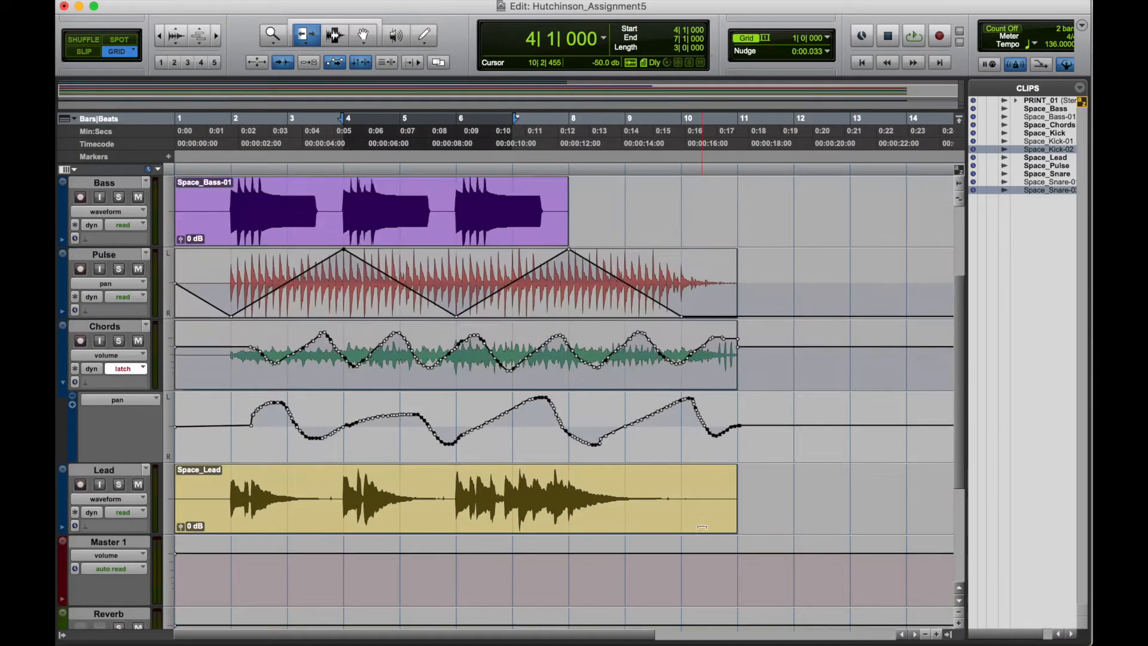
Scroll down the Edit window tracks to view the trimmed clips
scroll(down, 3)
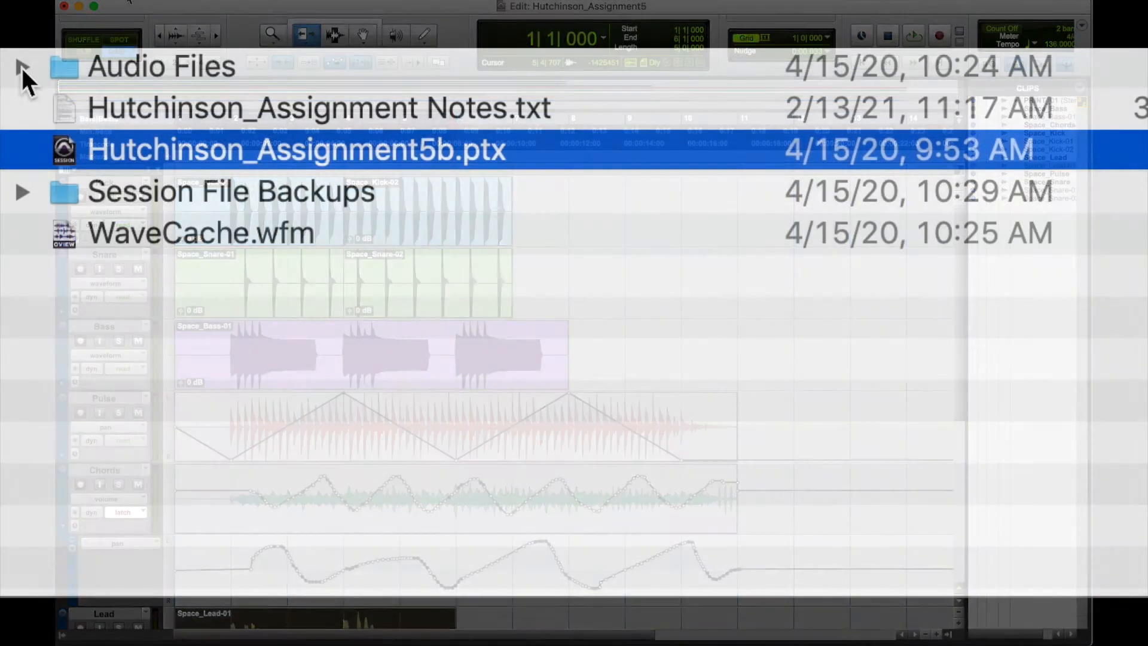
Expand Audio Files to list PRINT_01 and the original Space_ aif files
click(22, 65)
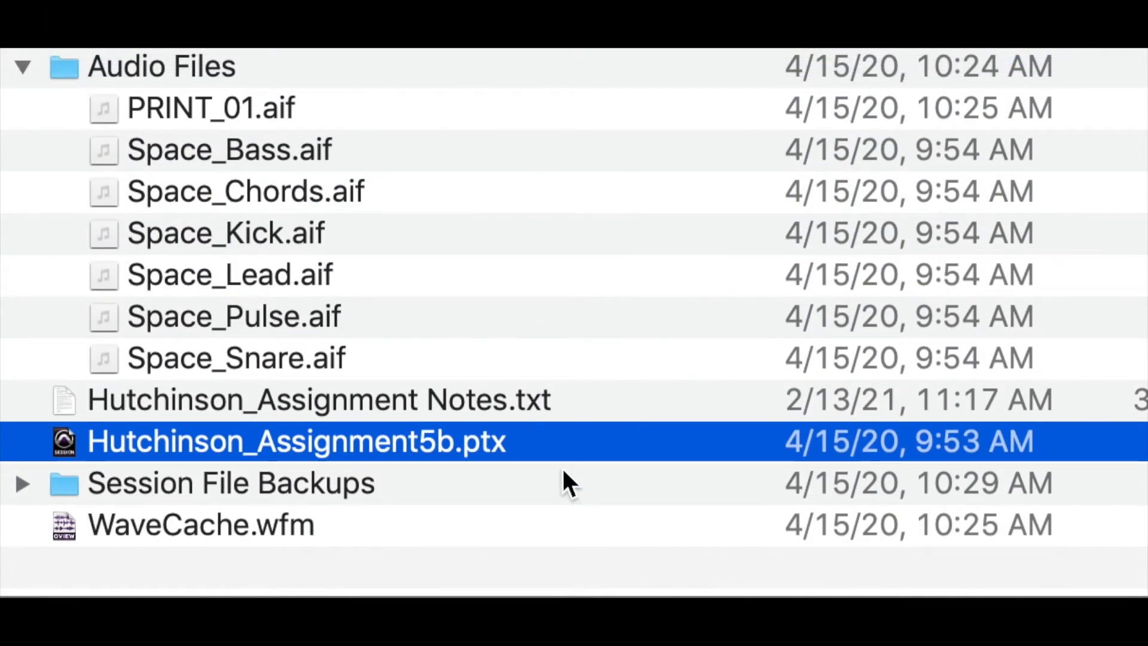
mouse_move(345, 124)
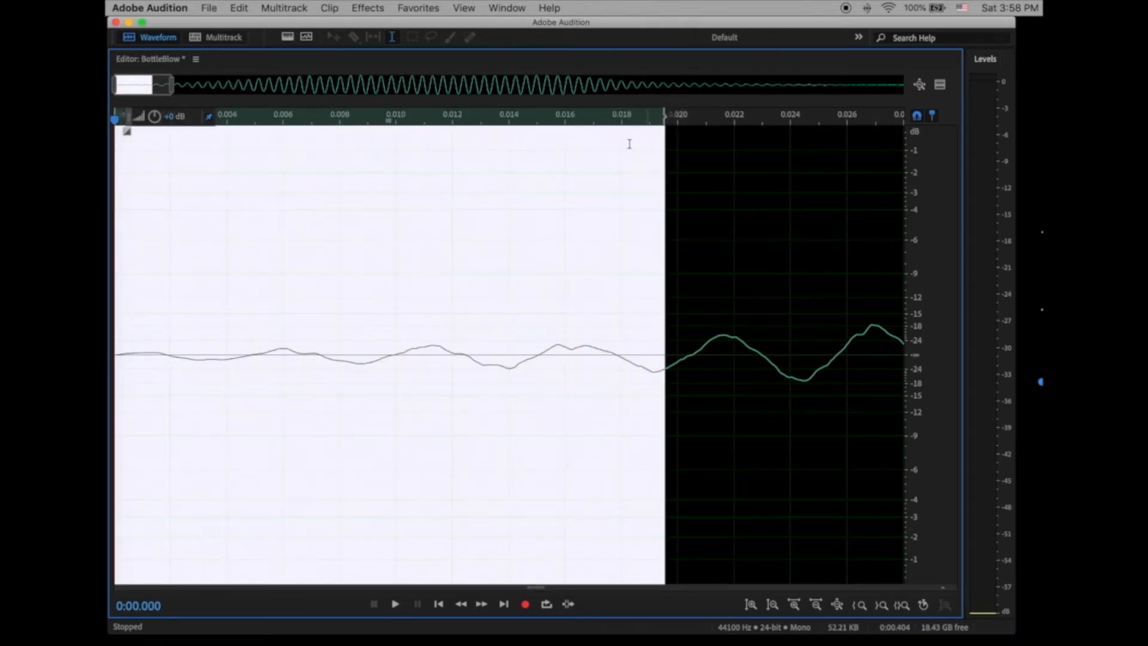
Apply the Favorites Fade In to the selected start of the BottleBlow waveform
click(417, 8)
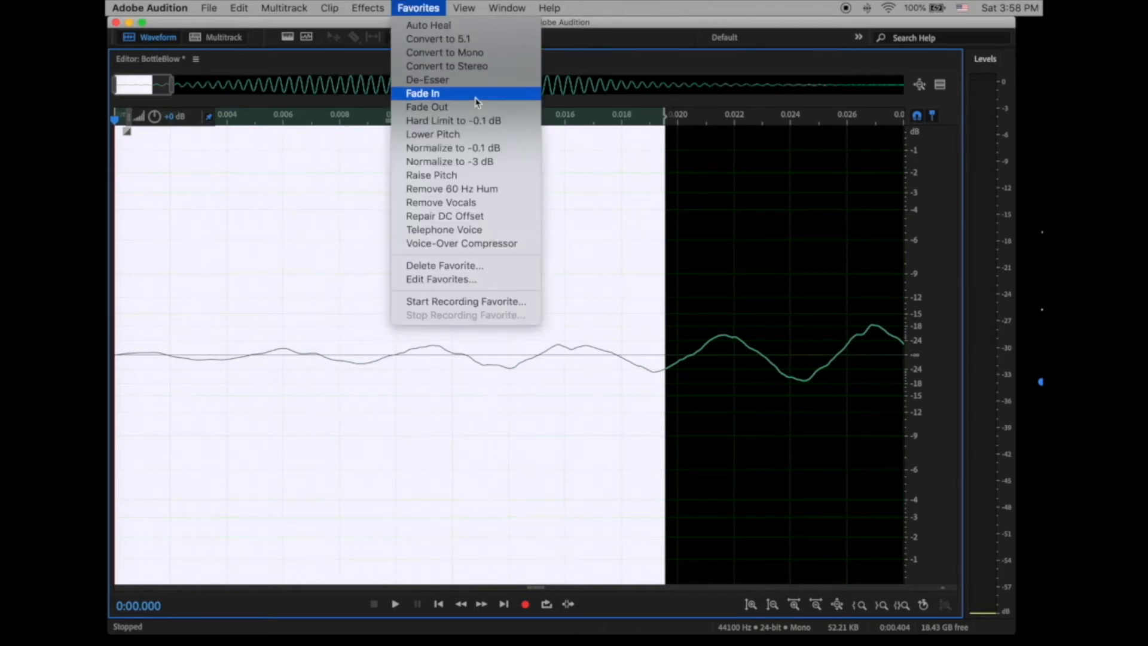
click(421, 93)
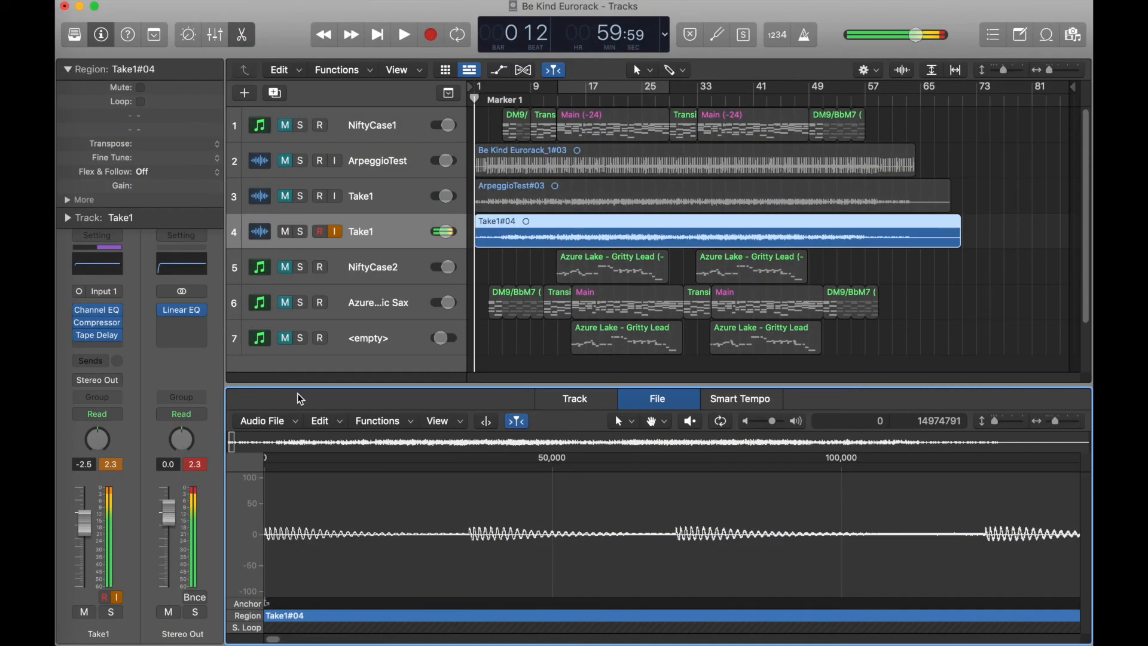
Apply Functions > Normalize to the Take1#04 audio file in the Audio File editor
click(378, 420)
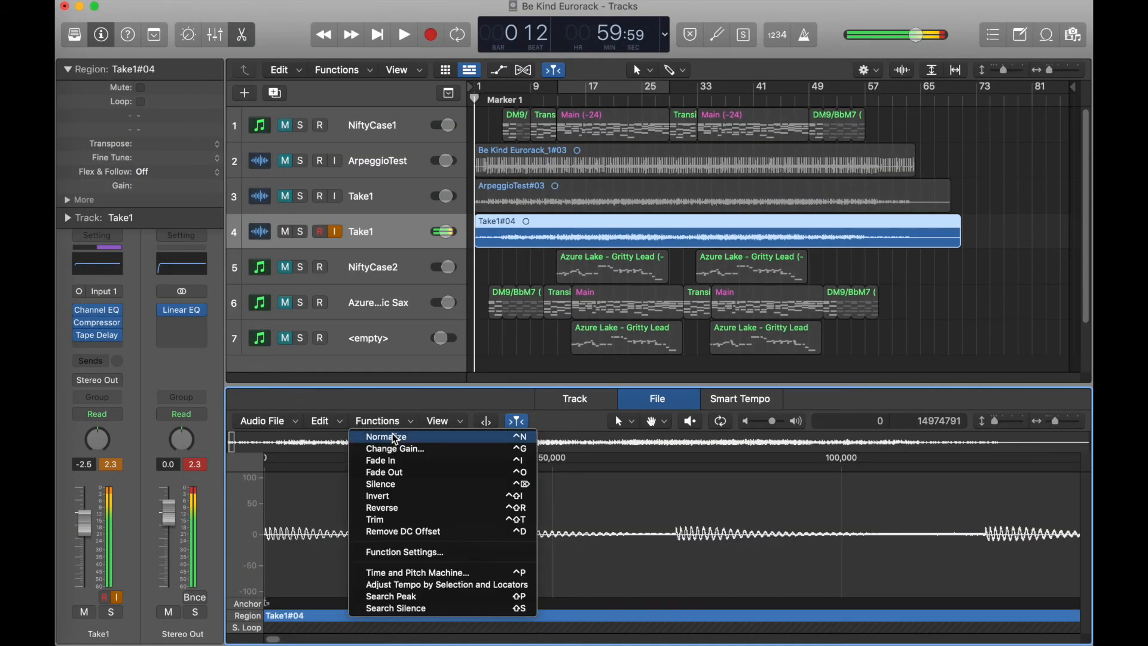
click(386, 436)
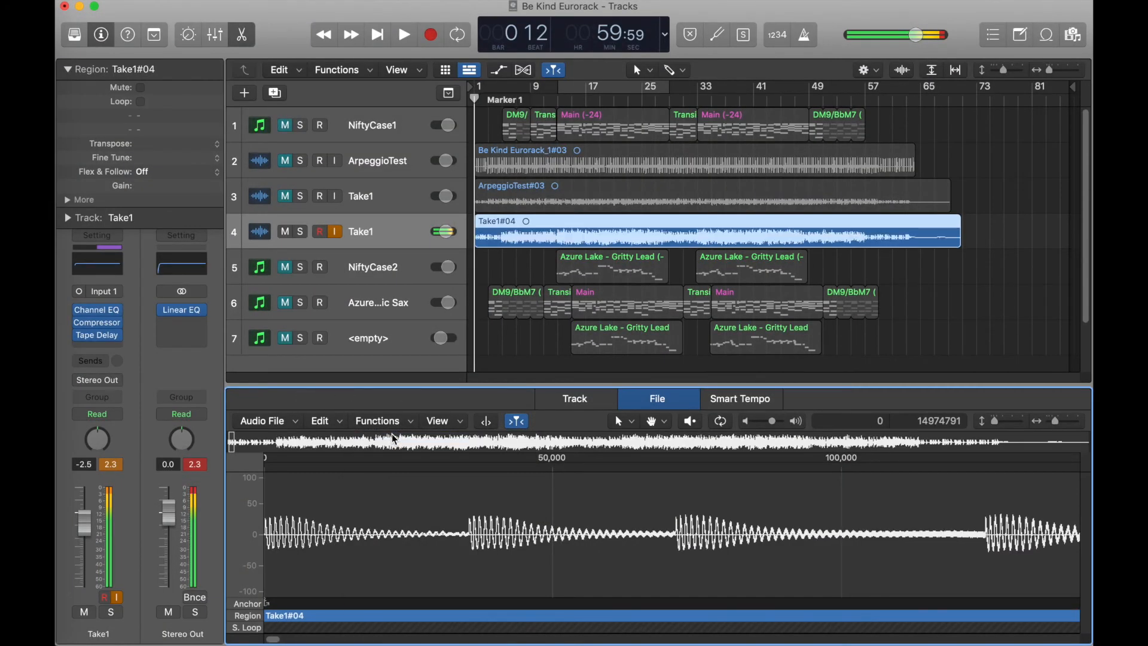